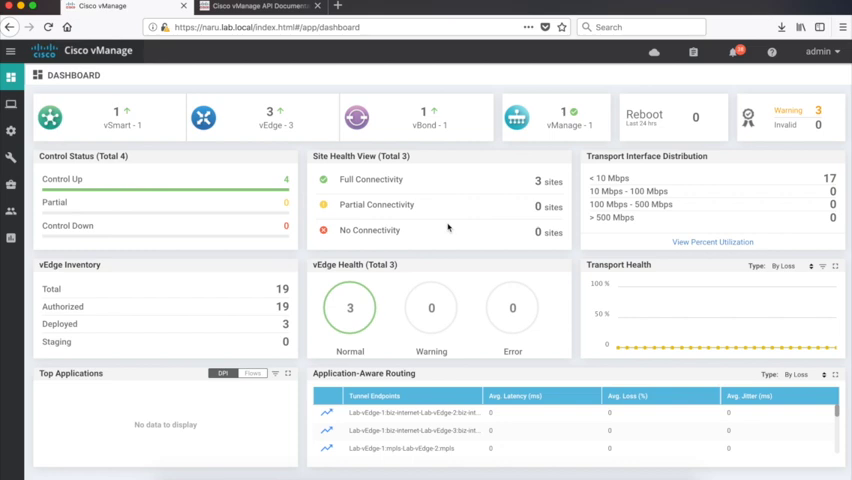
mouse_move(381, 246)
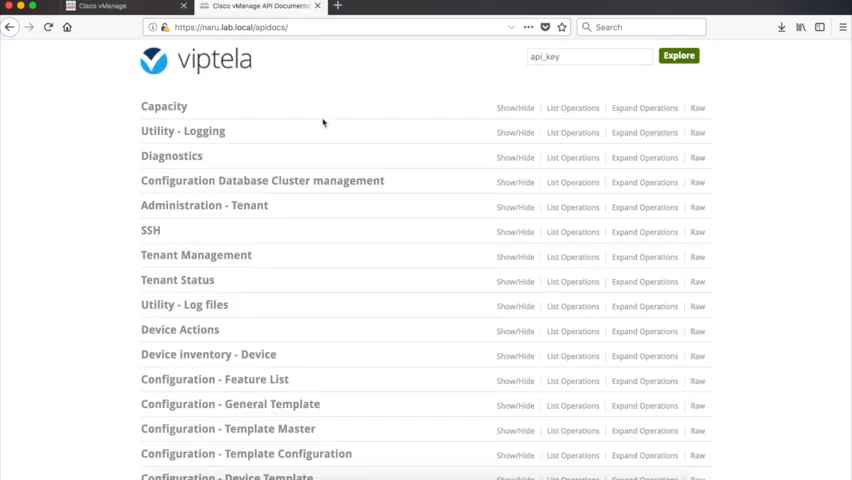
Scroll through the vManage API documentation category list
scroll(down, 3)
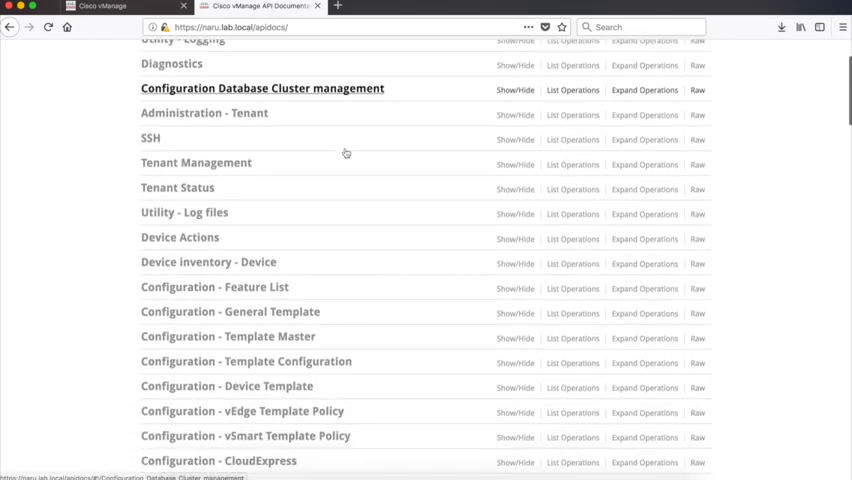
scroll(down, 3)
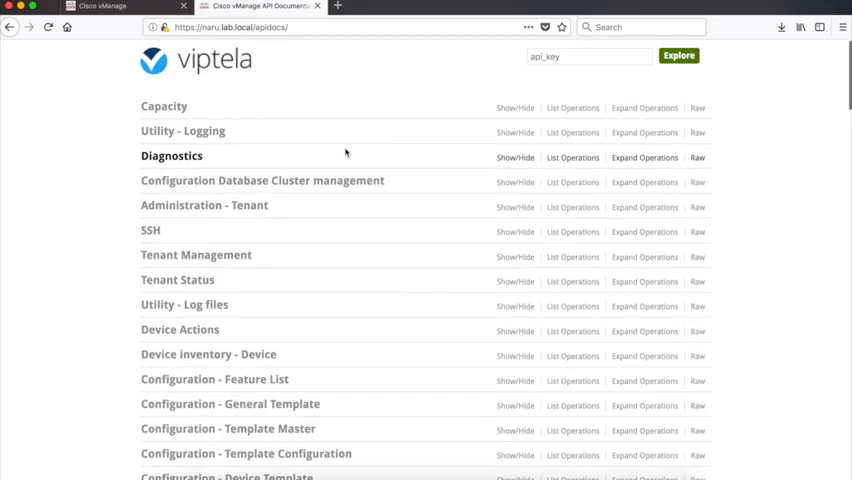
mouse_move(342, 135)
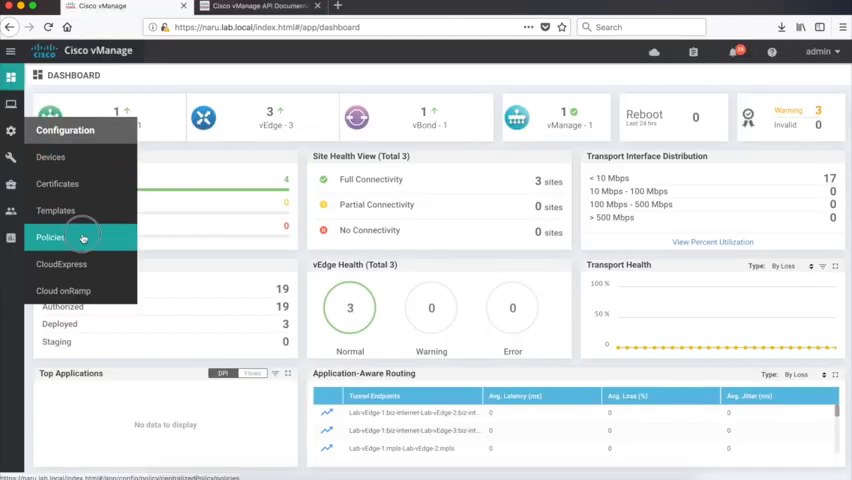
Open the time-policy configuration preview from the centralized policies list
click(50, 237)
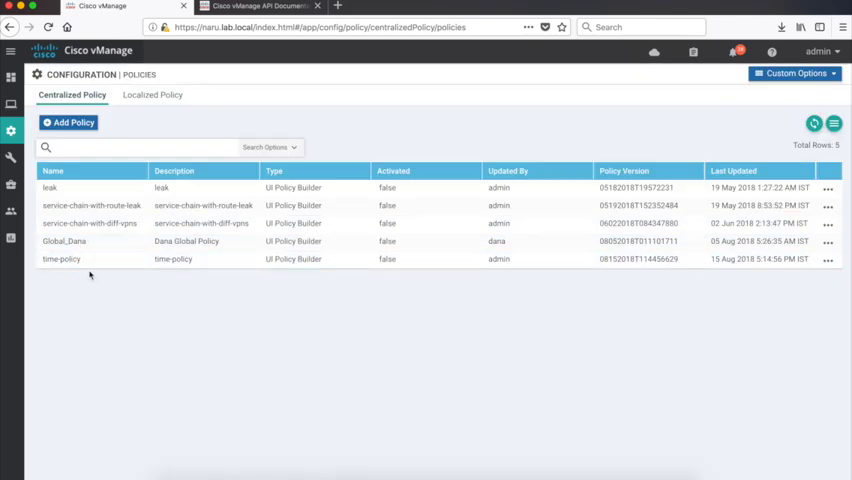
mouse_move(394, 277)
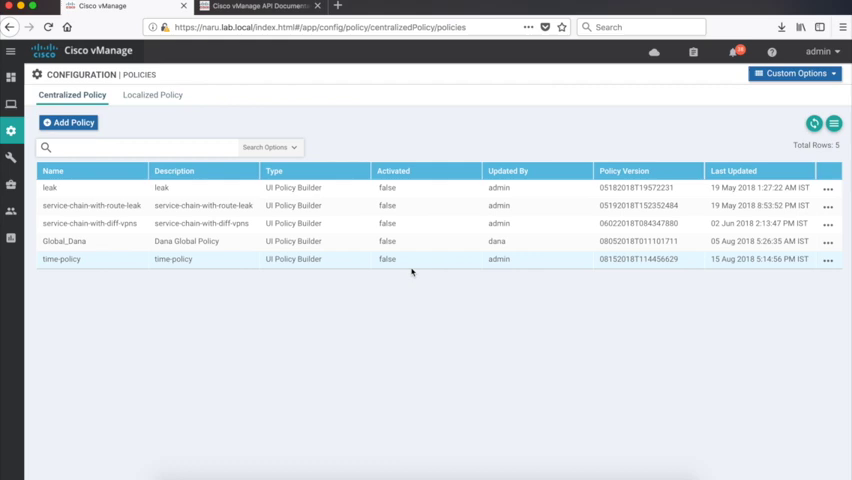
click(827, 259)
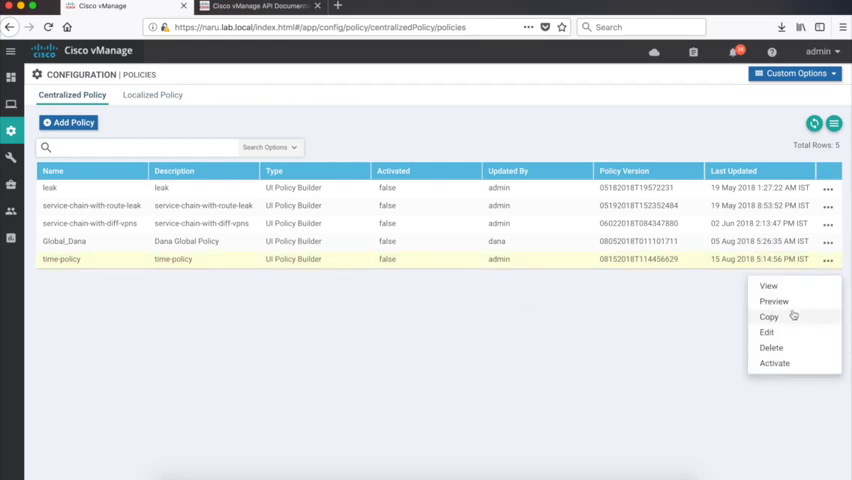
click(773, 301)
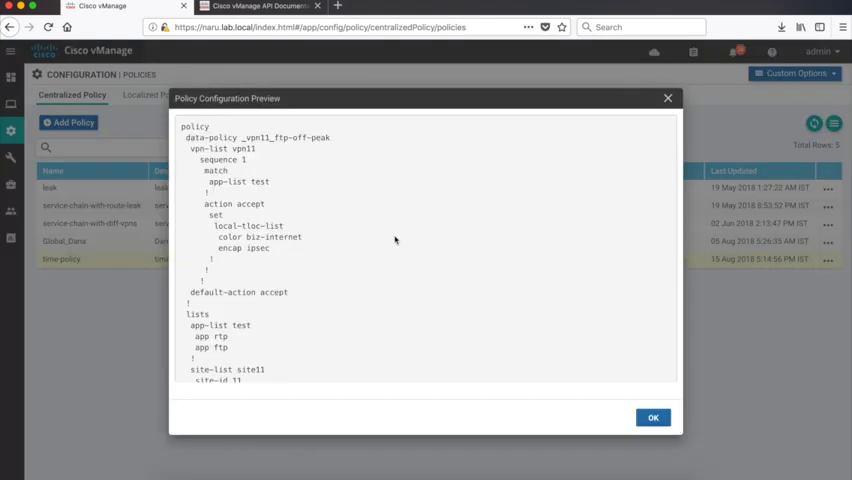
mouse_move(334, 203)
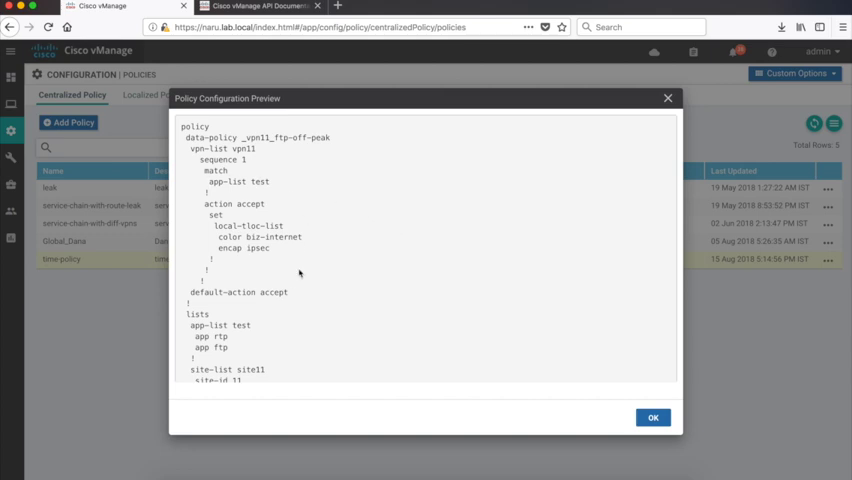
mouse_move(268, 268)
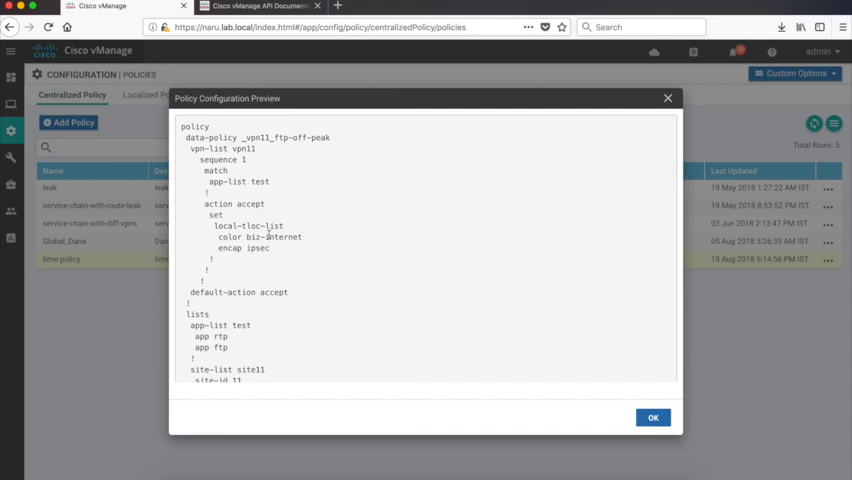
Read through the time-policy configuration to its apply-policy section and close the preview
scroll(down, 3)
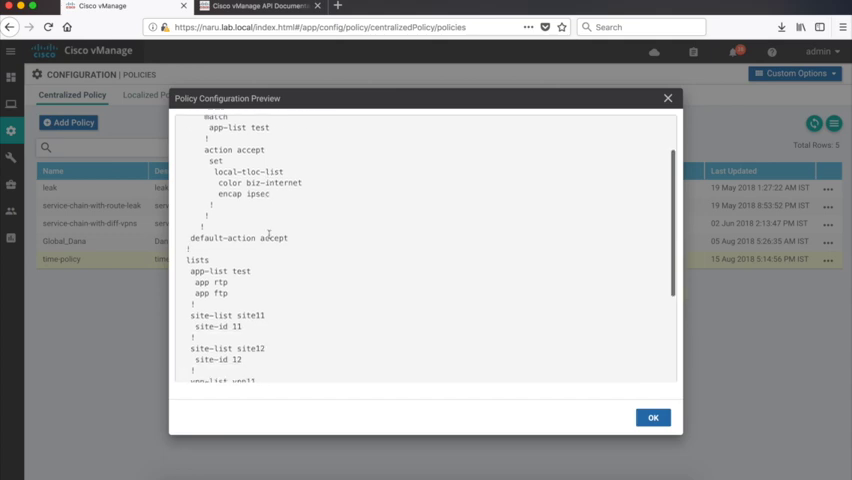
scroll(down, 3)
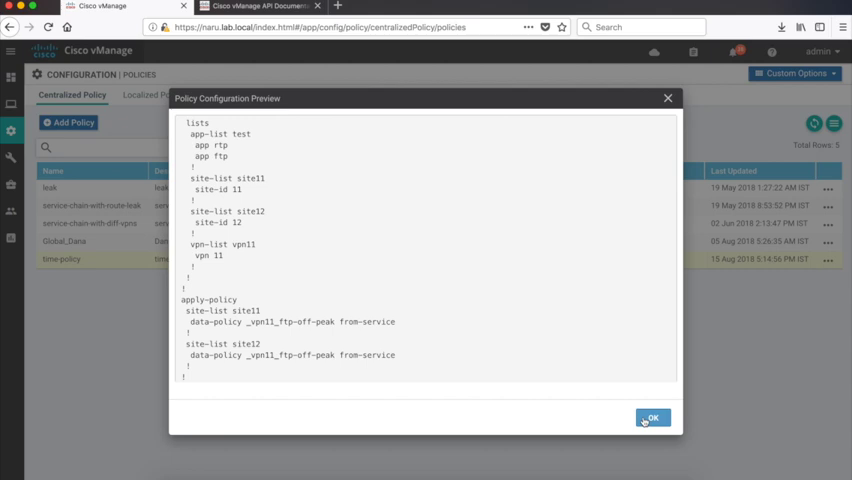
click(652, 418)
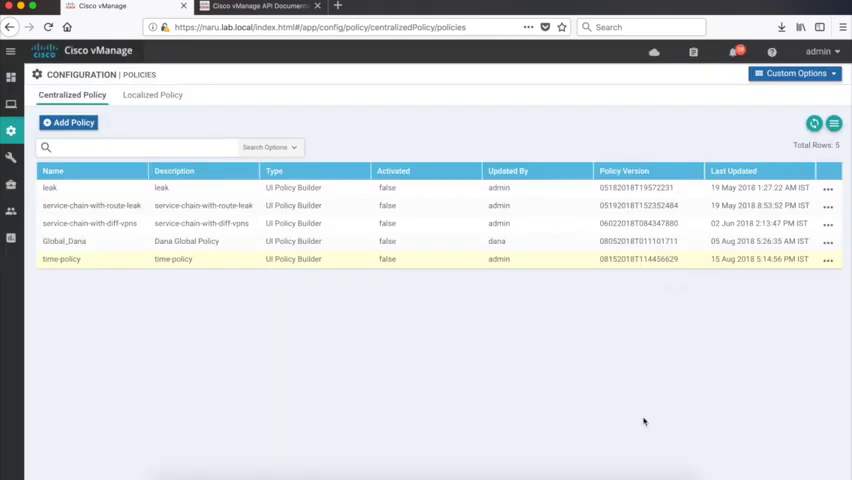
Open the network device monitor in a new tab and select Lab-vEdge-1
right_click(49, 188)
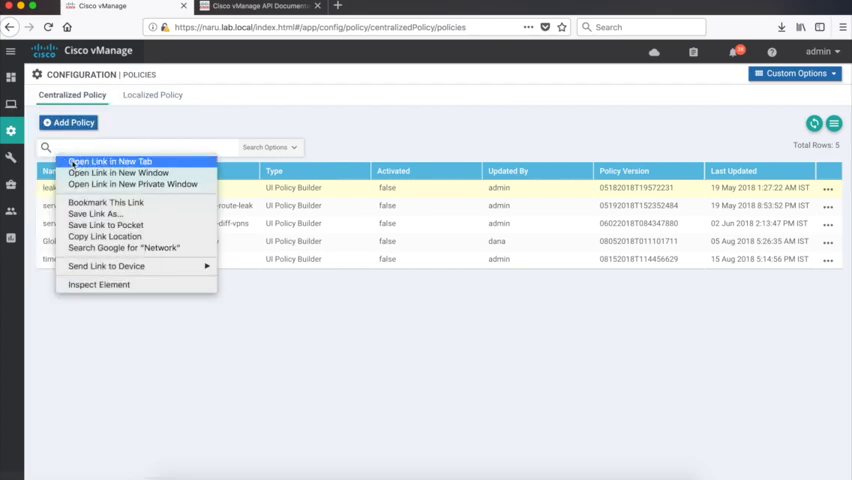
click(108, 161)
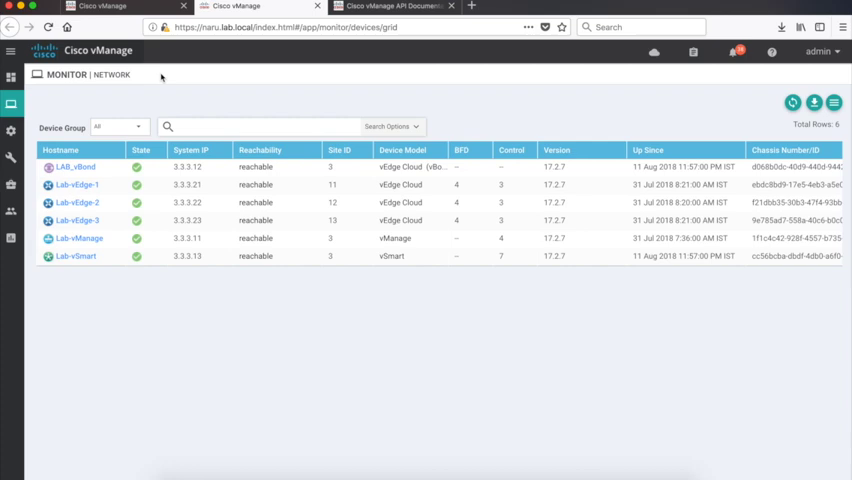
click(77, 184)
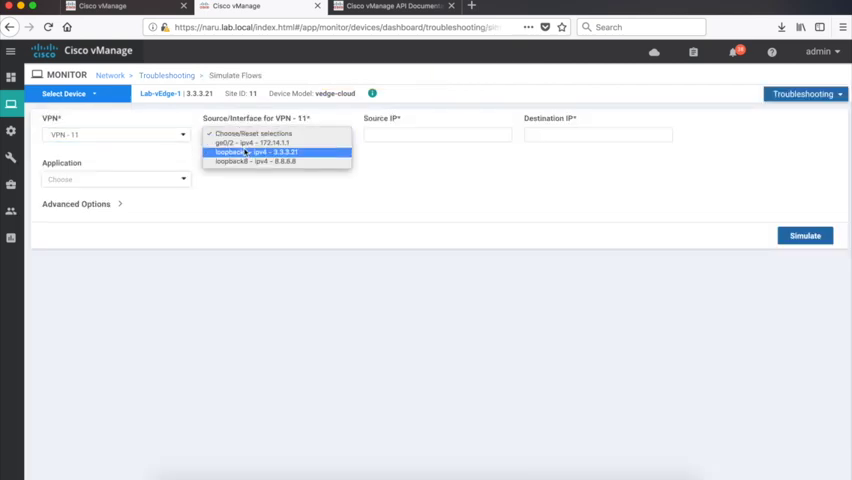
Fill the flow simulation with source ge0/2, destination 4.4.4.1 and application ftp
click(252, 143)
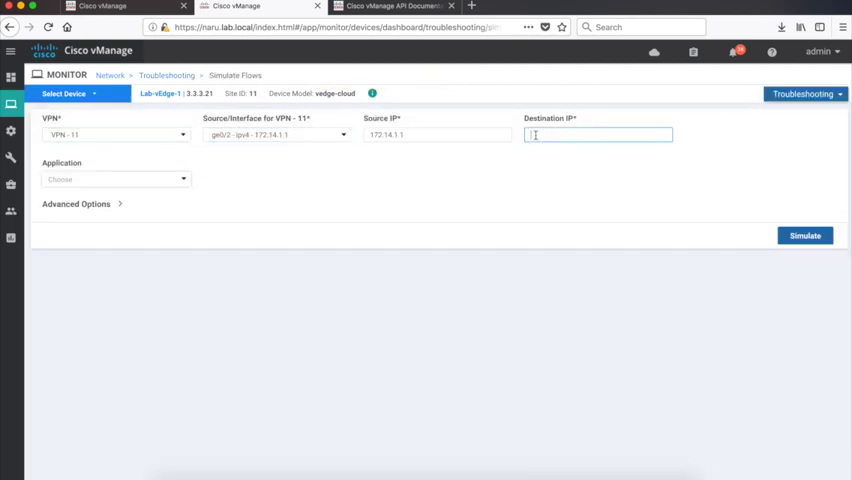
text(4.4.4.1)
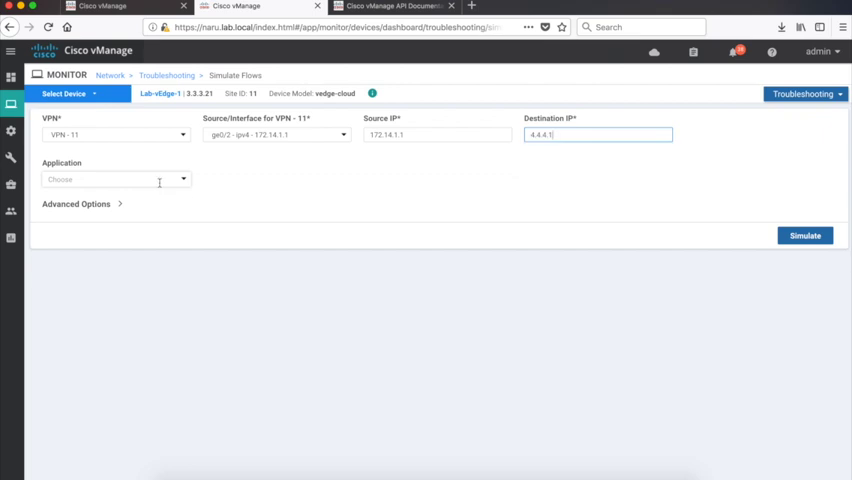
click(115, 179)
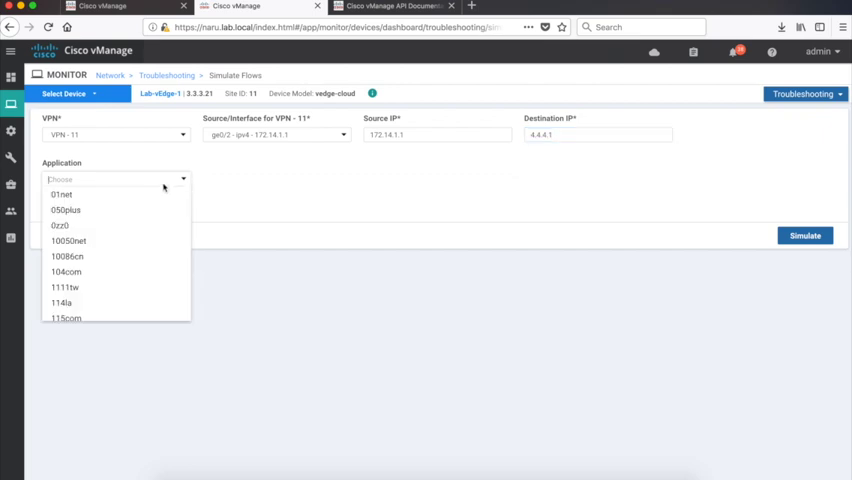
text(ftp)
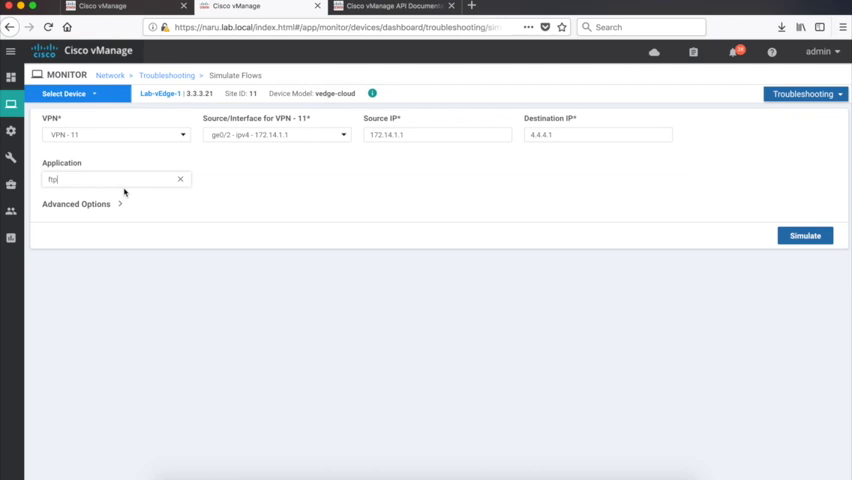
click(805, 235)
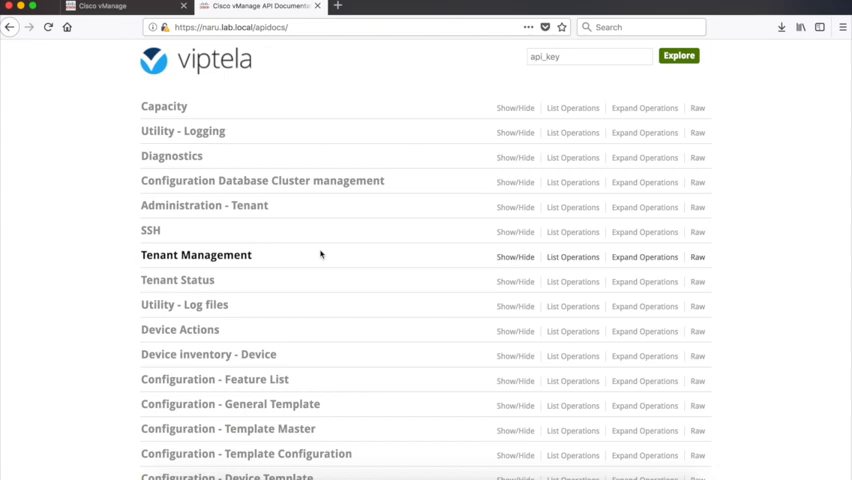
Expand the vSmart Template Policy POST activate and deactivate {policyId} endpoints
scroll(down, 3)
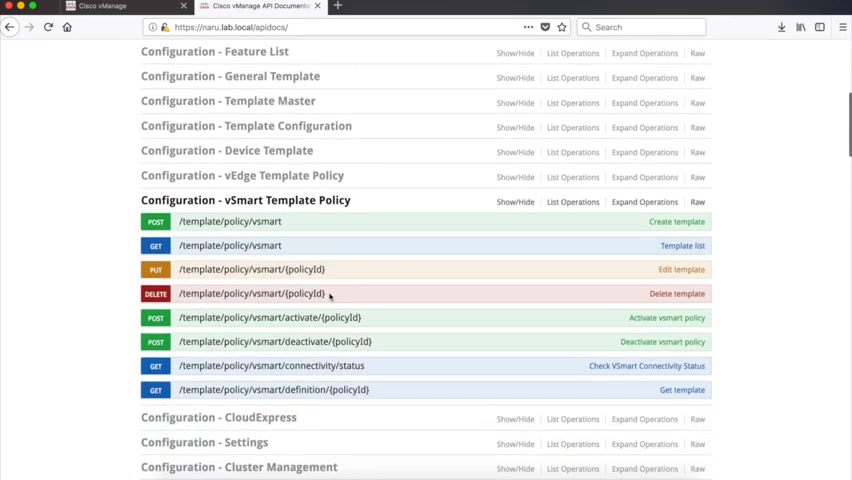
scroll(down, 3)
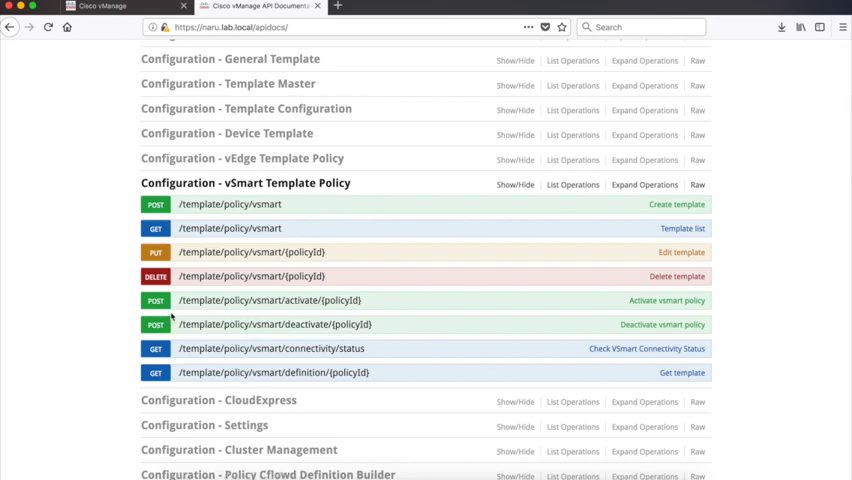
click(270, 300)
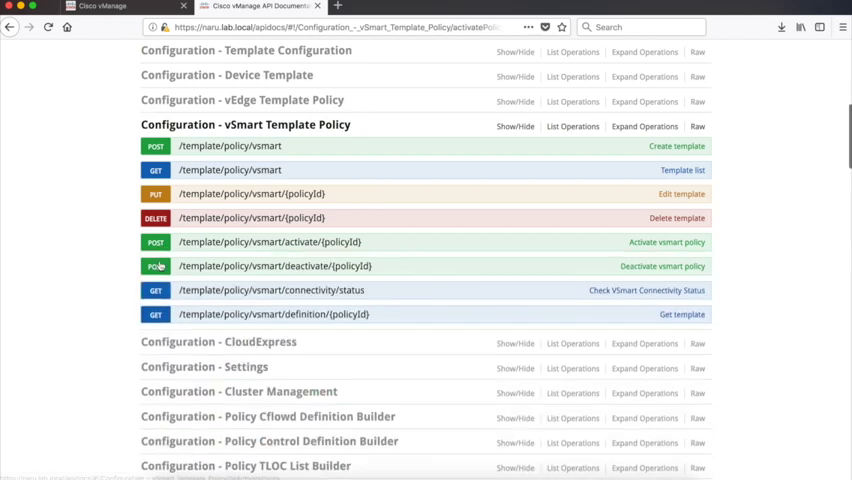
click(274, 265)
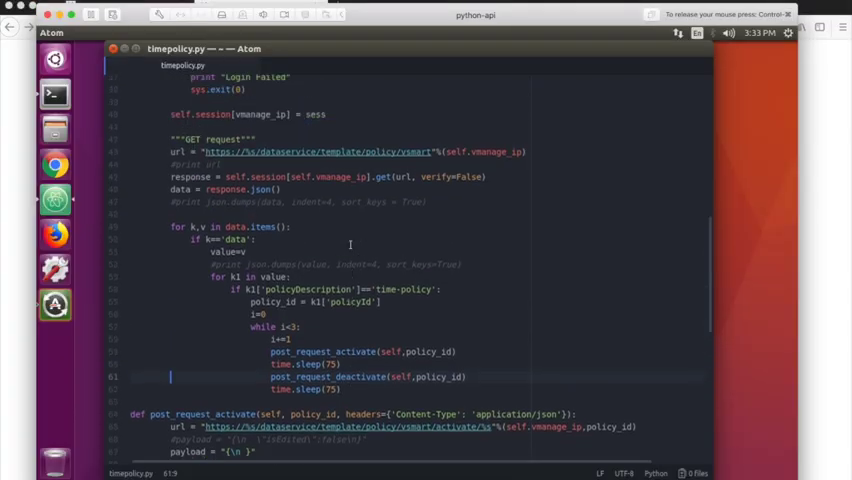
Scroll through timepolicy.py to review the activate/deactivate loop with 75-second pauses
scroll(up, 3)
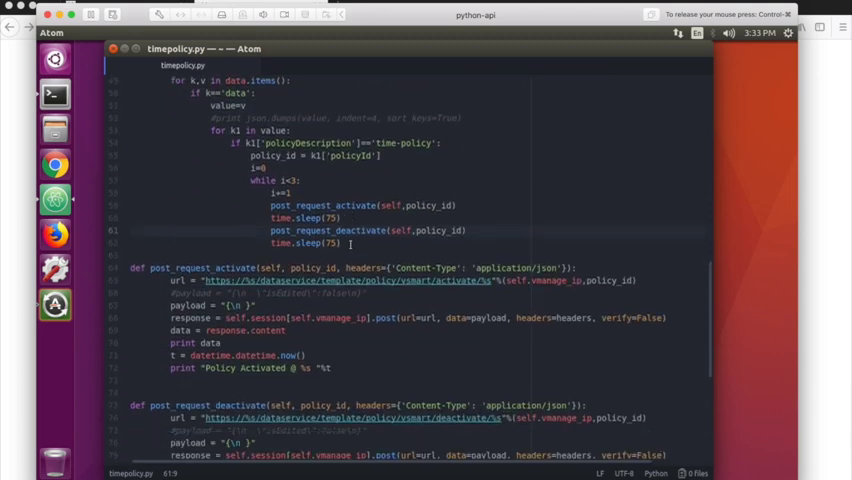
scroll(down, 3)
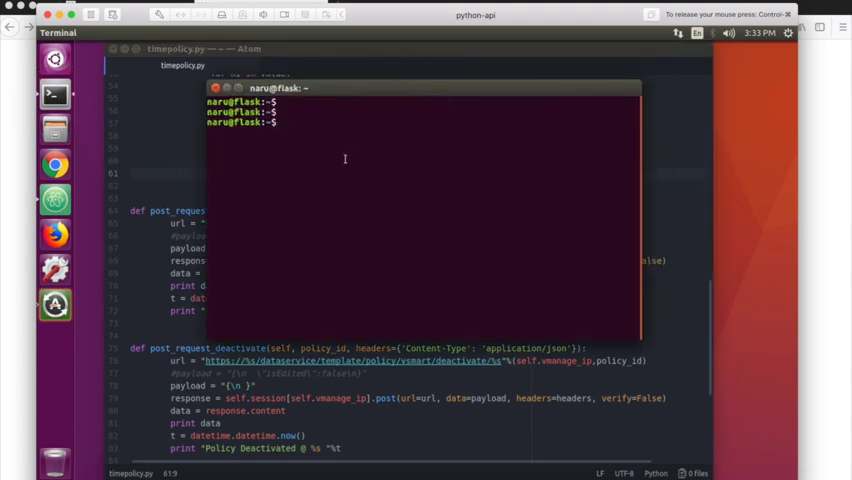
Run 'python timepolicy.py' in the terminal
text(python t)
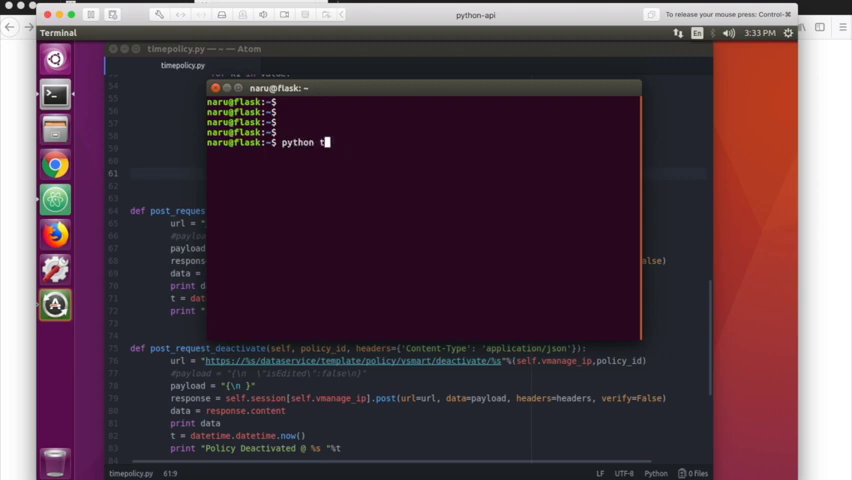
text(imepolicy.py)
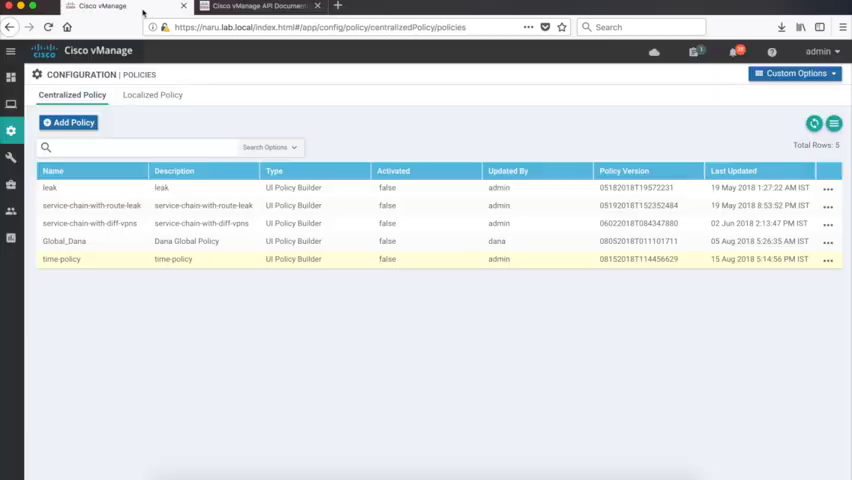
Switch to the Monitor > Network browser tab showing the six devices
click(814, 123)
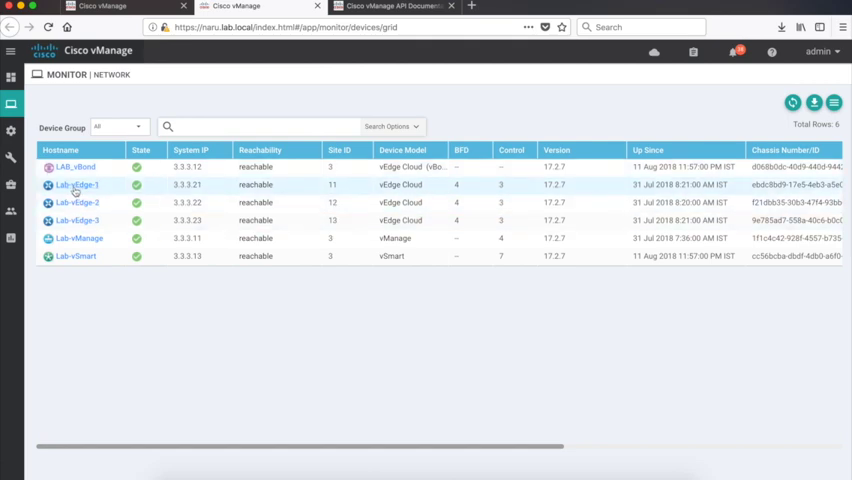
Simulate ftp flows on Lab-vEdge-1, showing traffic over biz-internet only
click(77, 185)
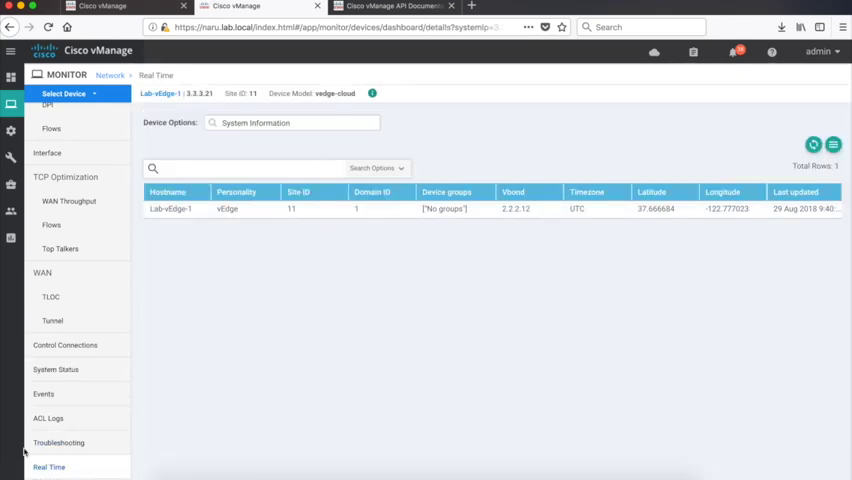
click(59, 442)
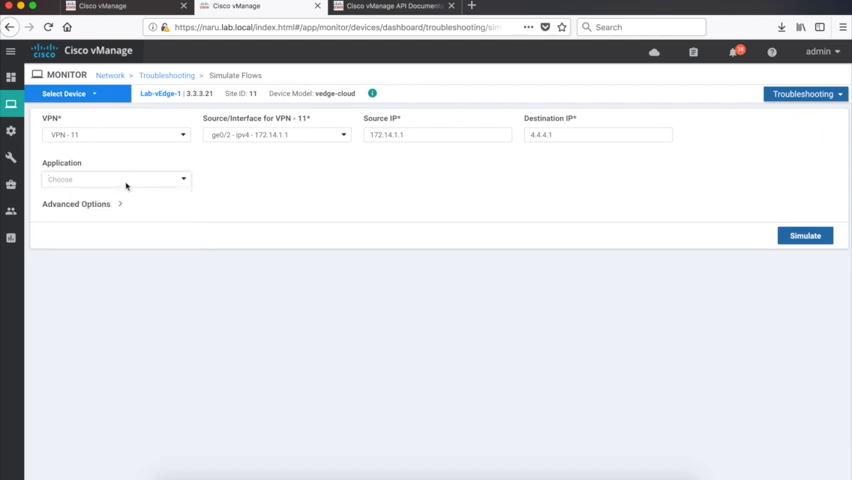
text(ft)
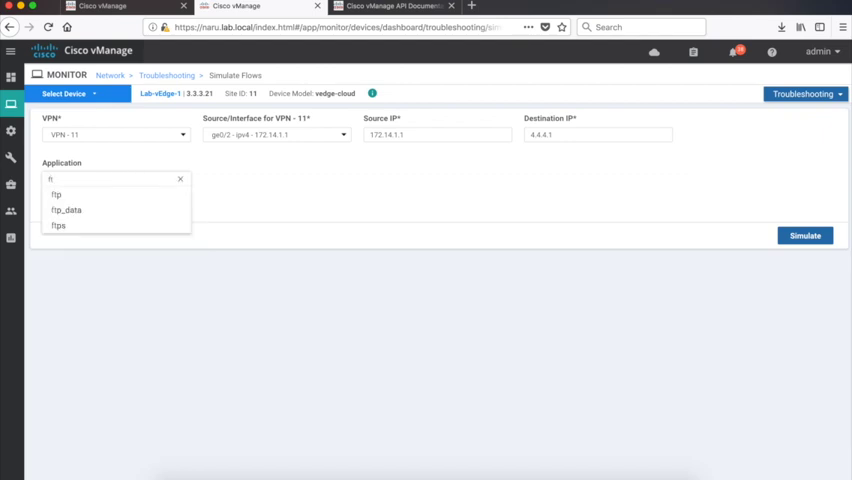
click(56, 194)
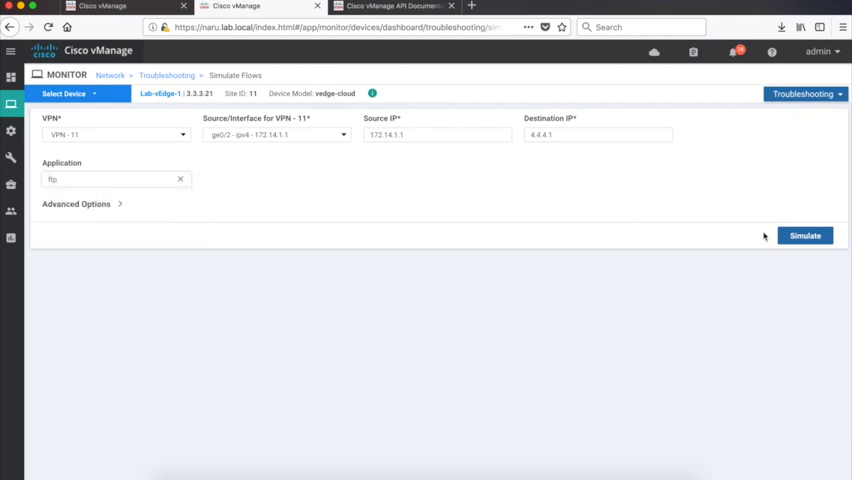
click(805, 235)
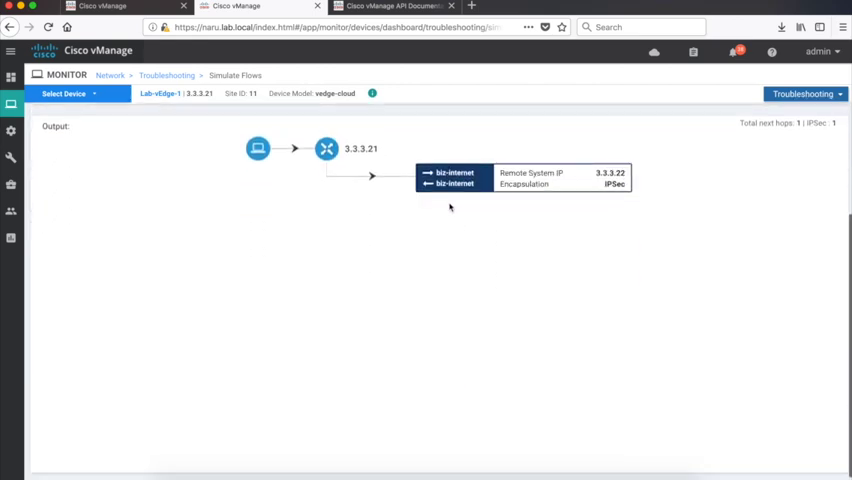
mouse_move(225, 112)
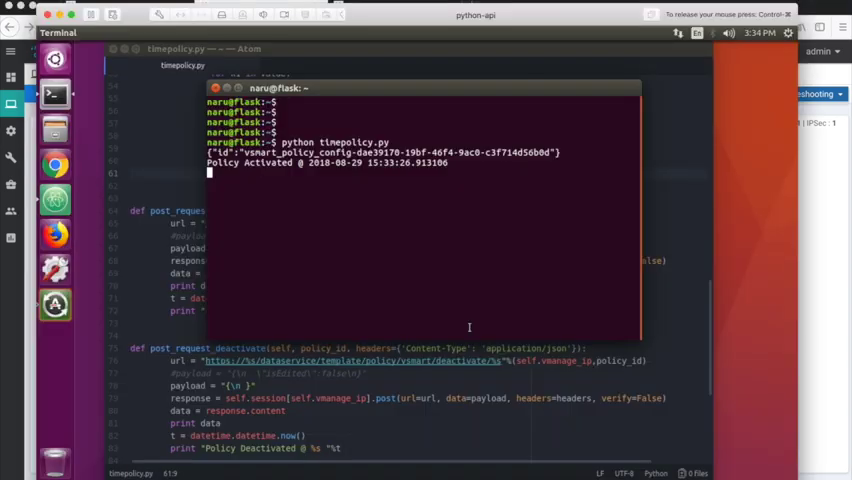
key(Return)
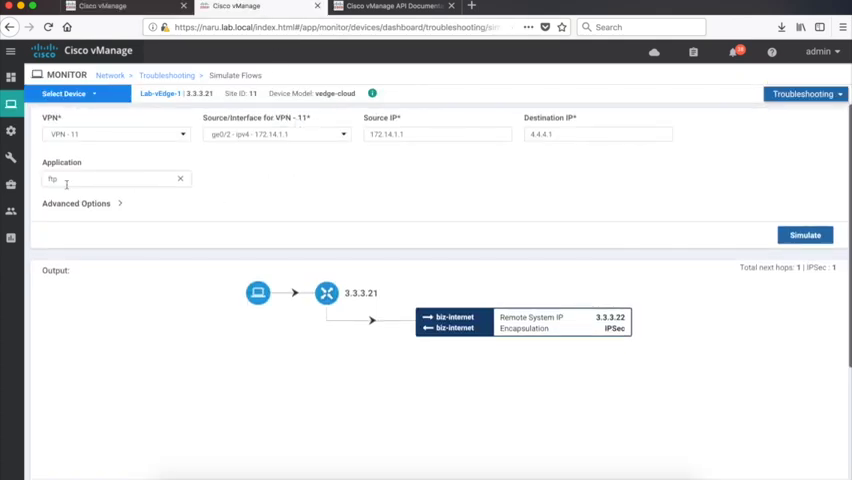
Rerun the ftp simulation, now showing next hops over biz-internet and mpls
click(805, 235)
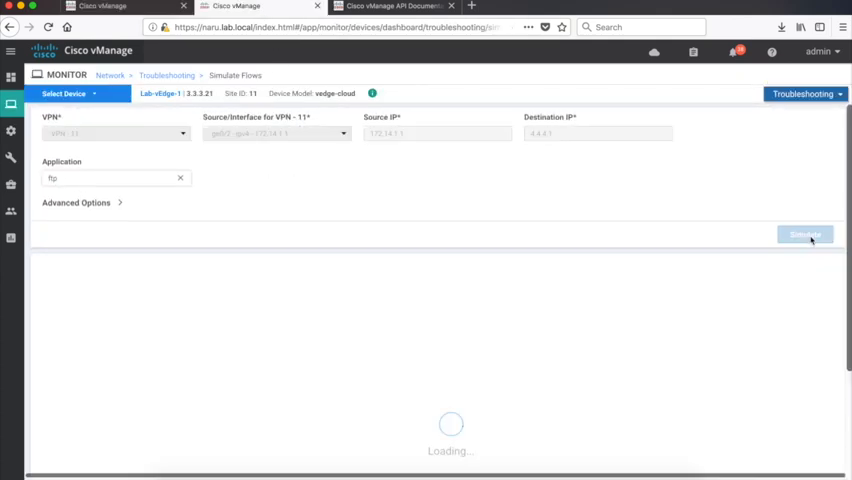
click(805, 234)
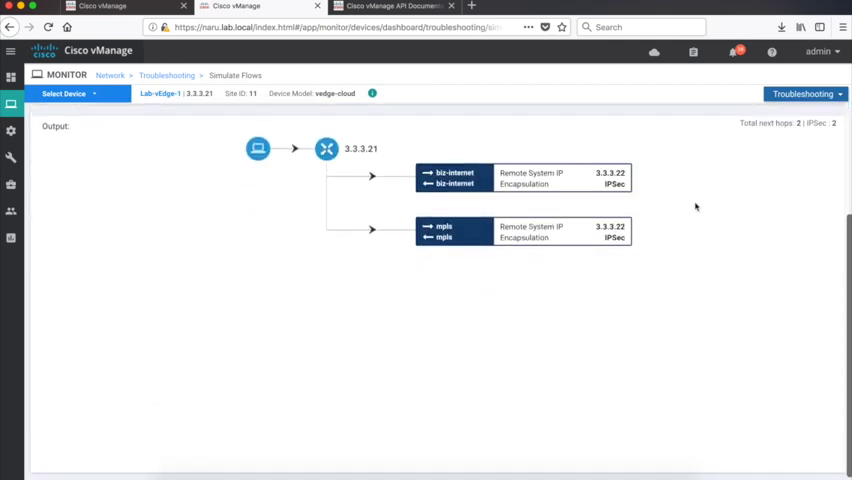
mouse_move(797, 282)
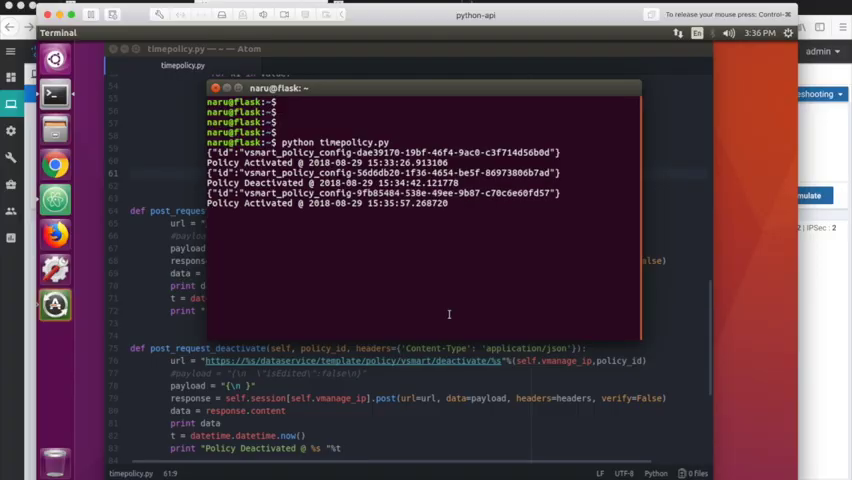
mouse_move(700, 330)
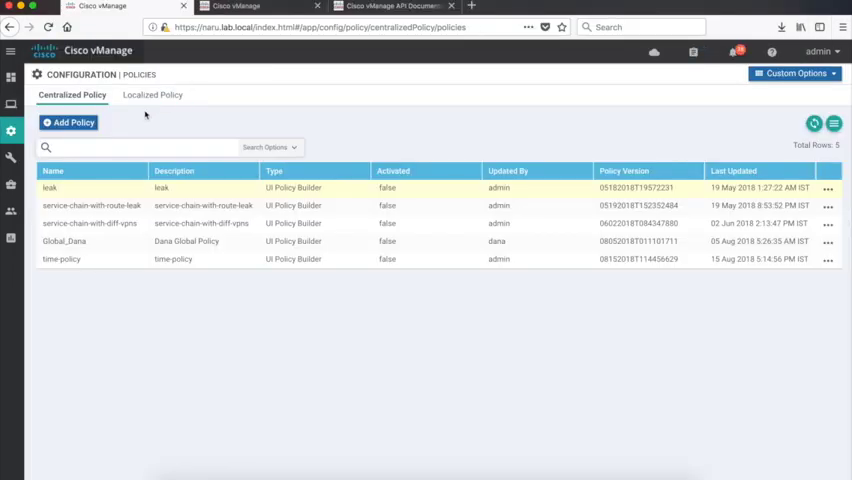
mouse_move(745, 143)
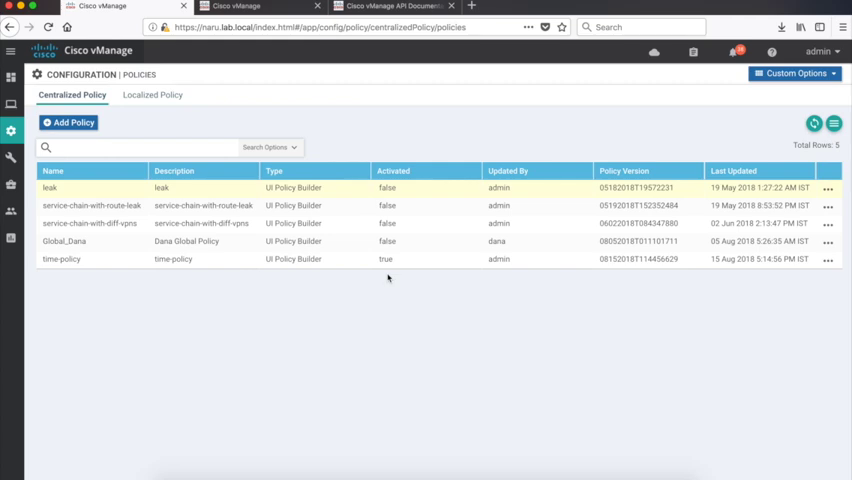
Return to the Simulate Flows browser tab
click(240, 6)
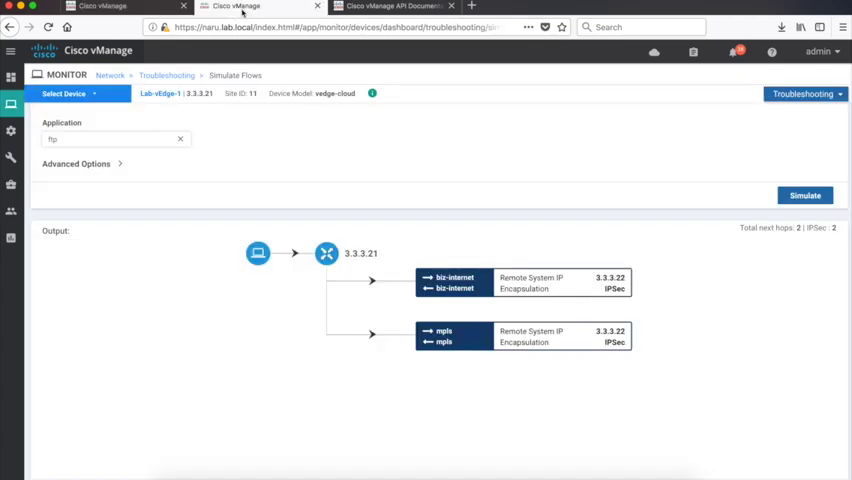